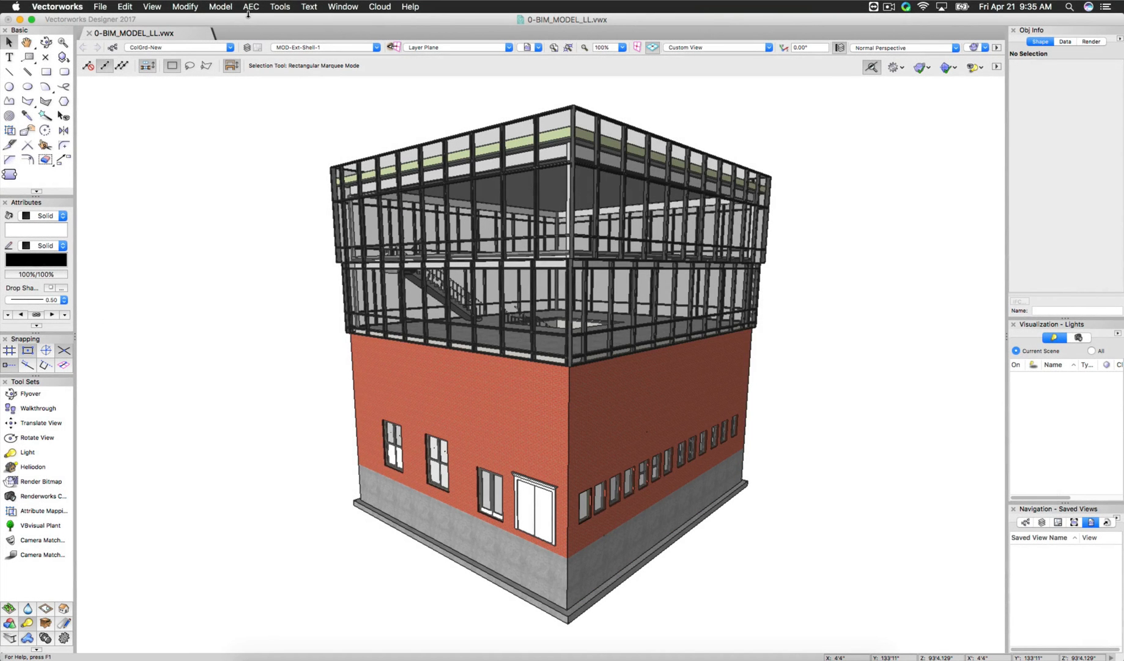
Step: Open the IFC Data Mapping dialog from the menu bar
click(250, 7)
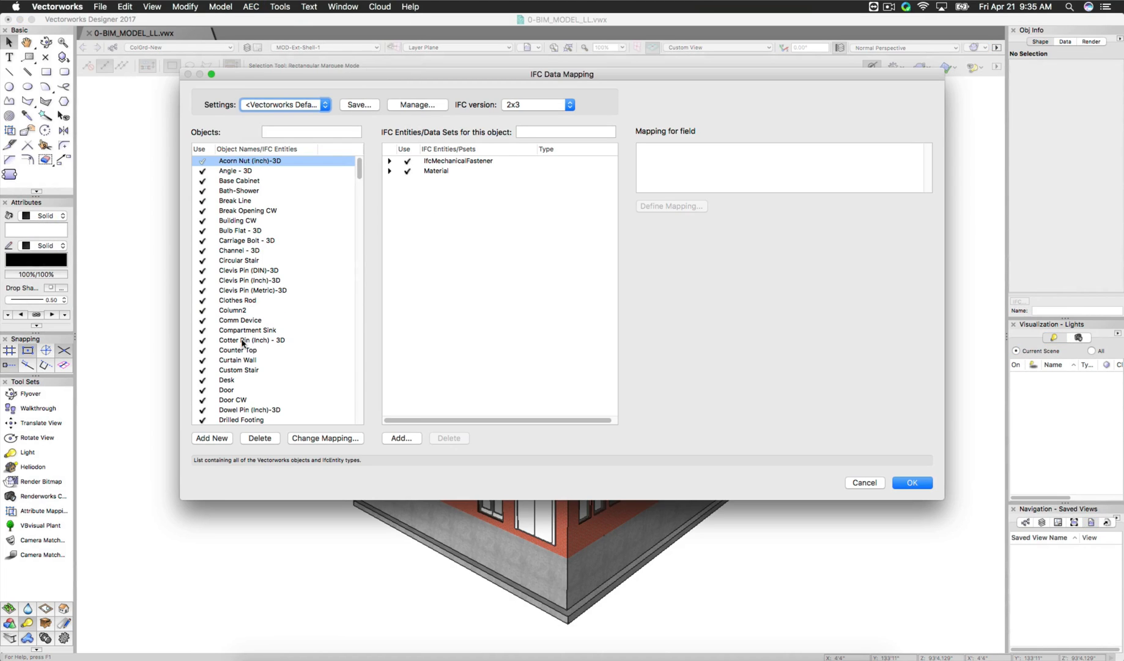
Step: Add a new custom object named 'Furn Knoll Salsa Lounge Chair'
click(212, 438)
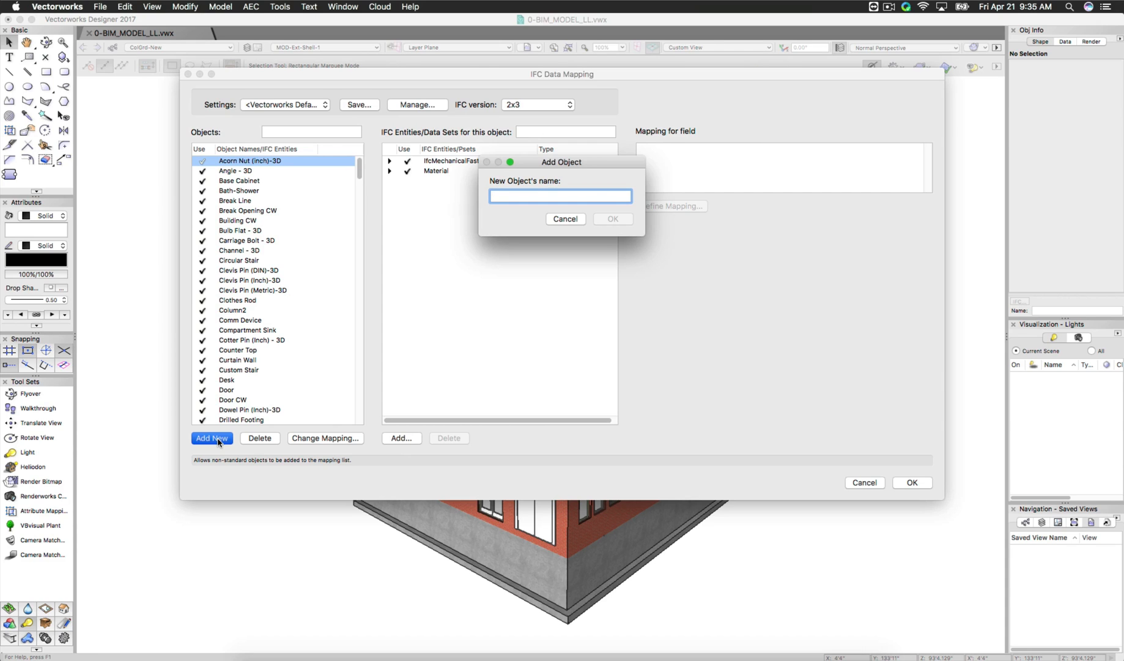
text(Furn Knoll Salsa Lounge Chair)
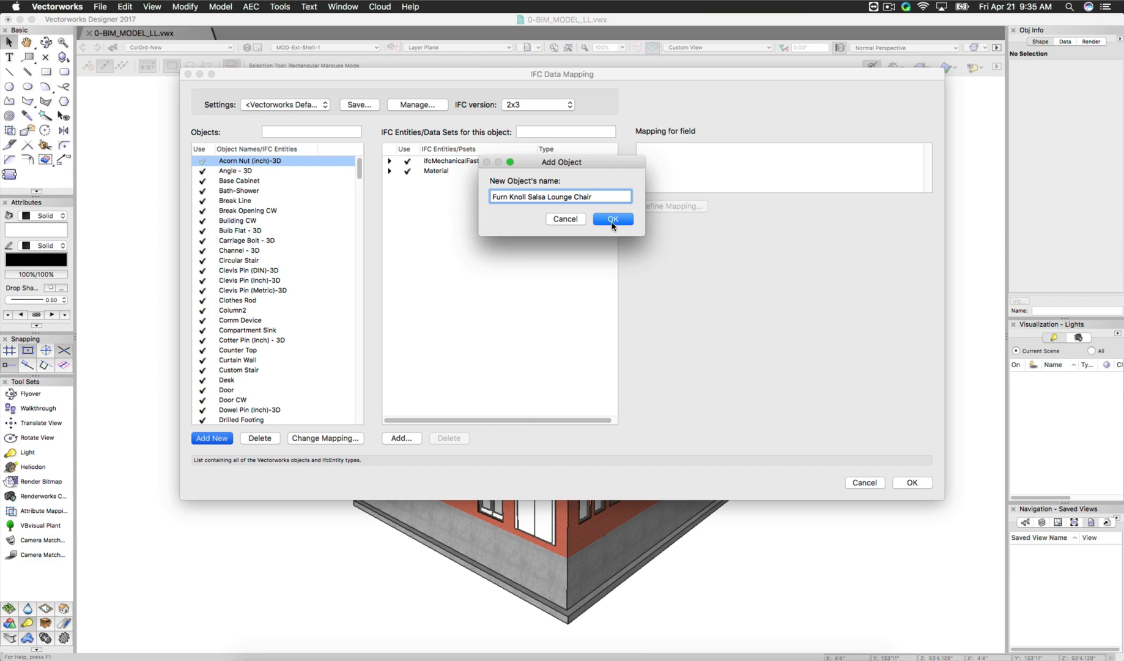
click(612, 219)
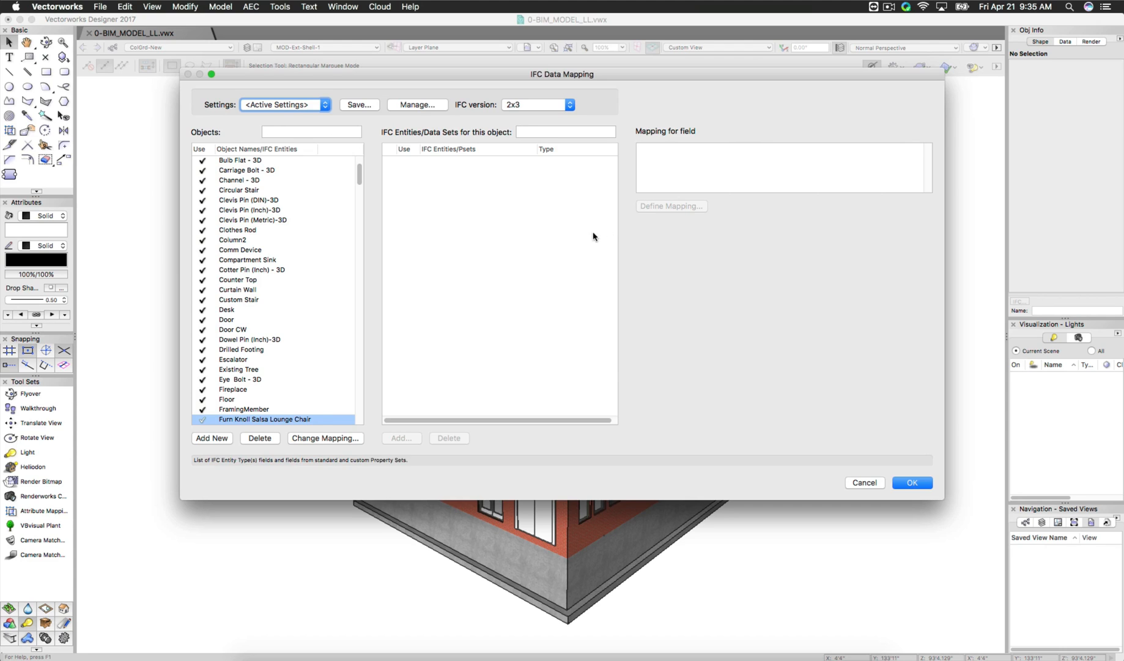
Step: Change the chair's mapping to IfcFurnishingElement, filtering entities with 'fu'
click(325, 437)
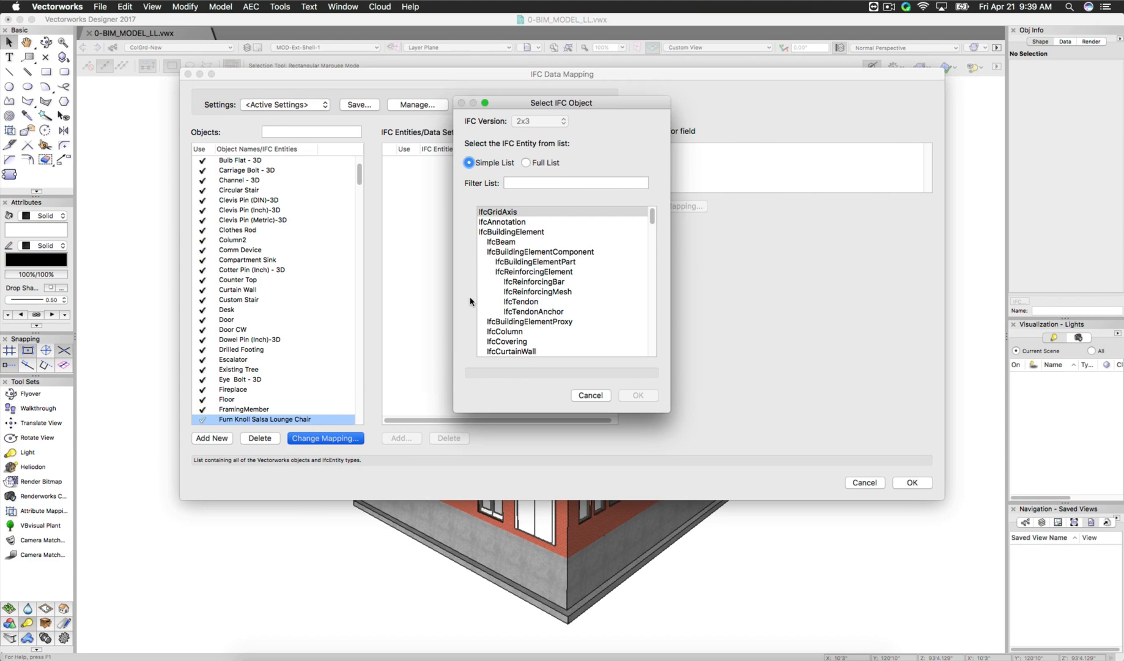
text(furn)
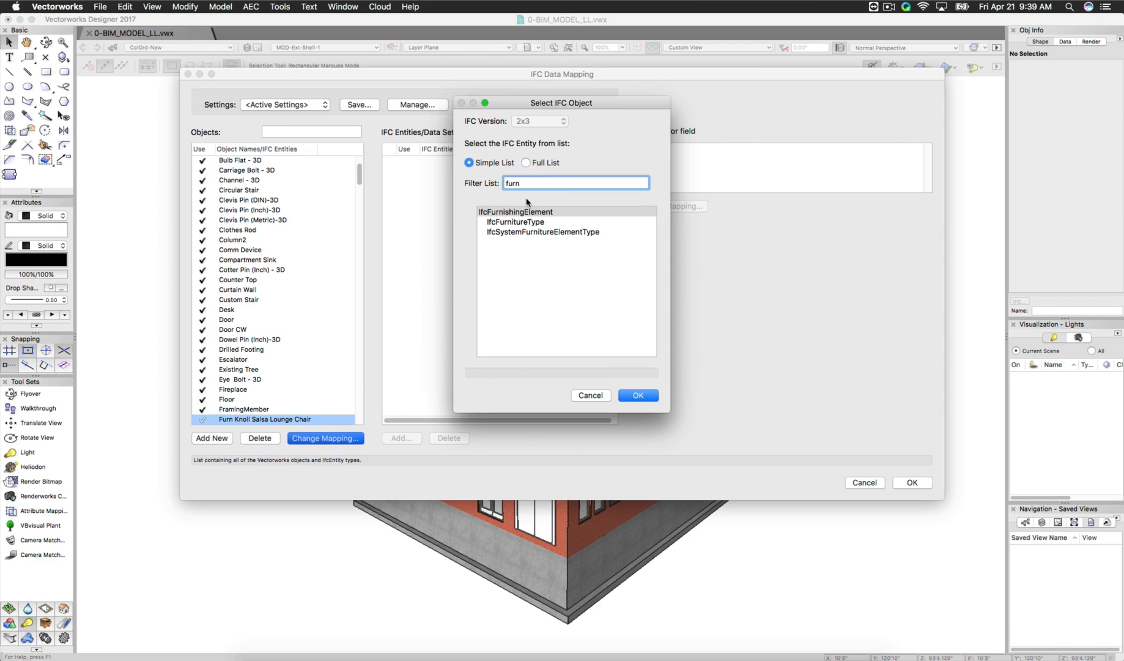
click(515, 212)
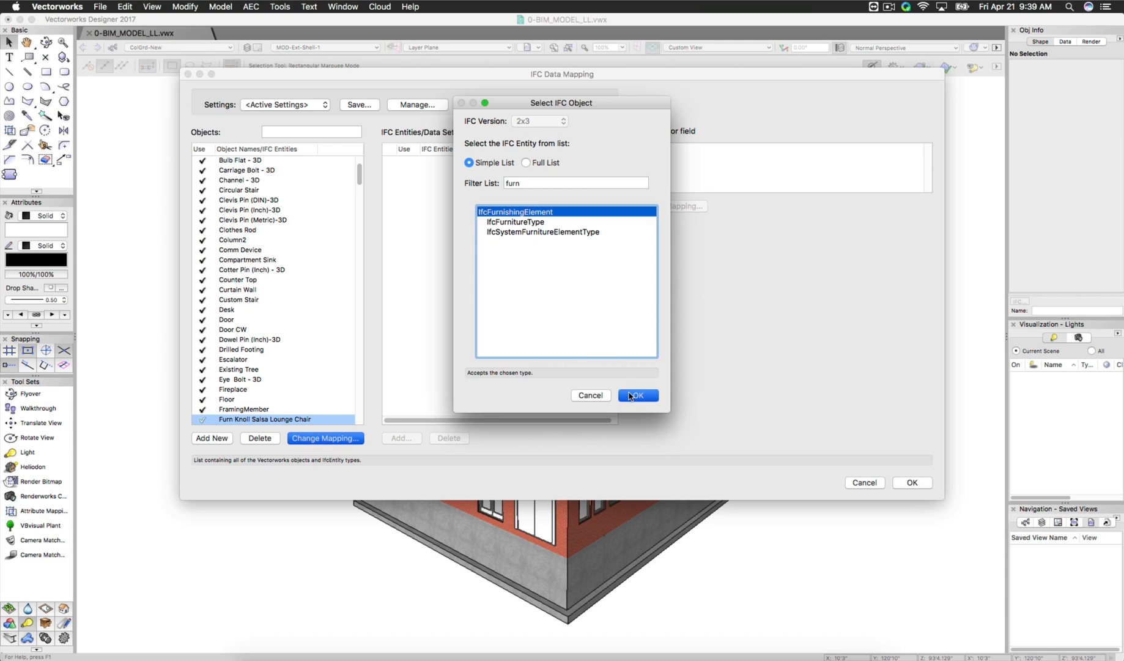
click(637, 396)
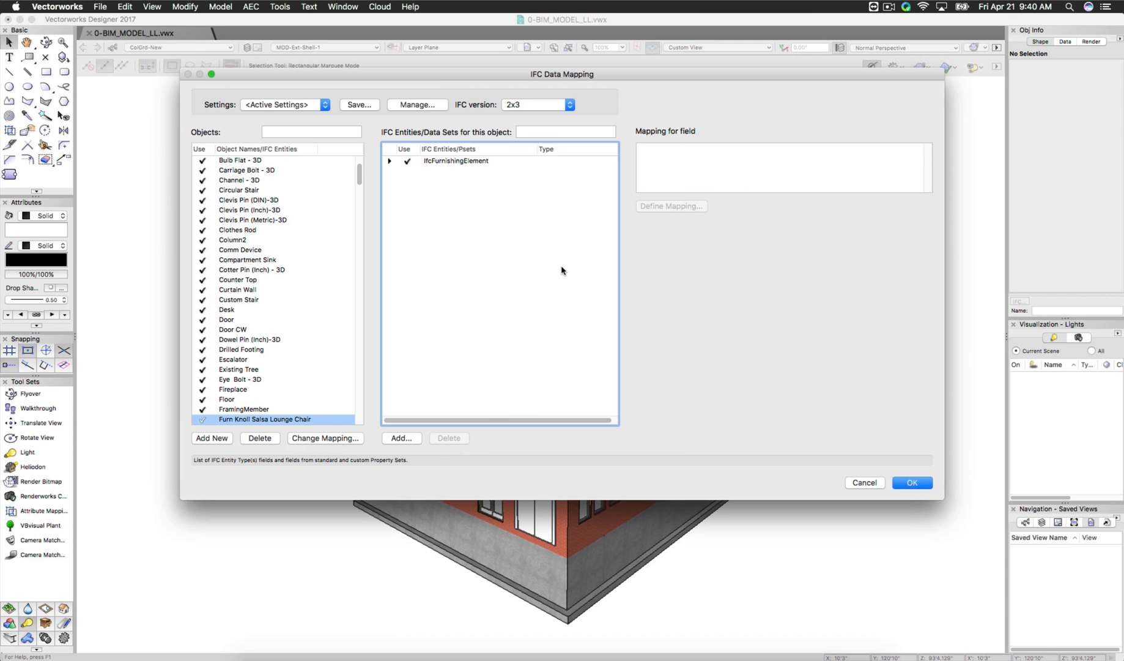
mouse_move(561, 273)
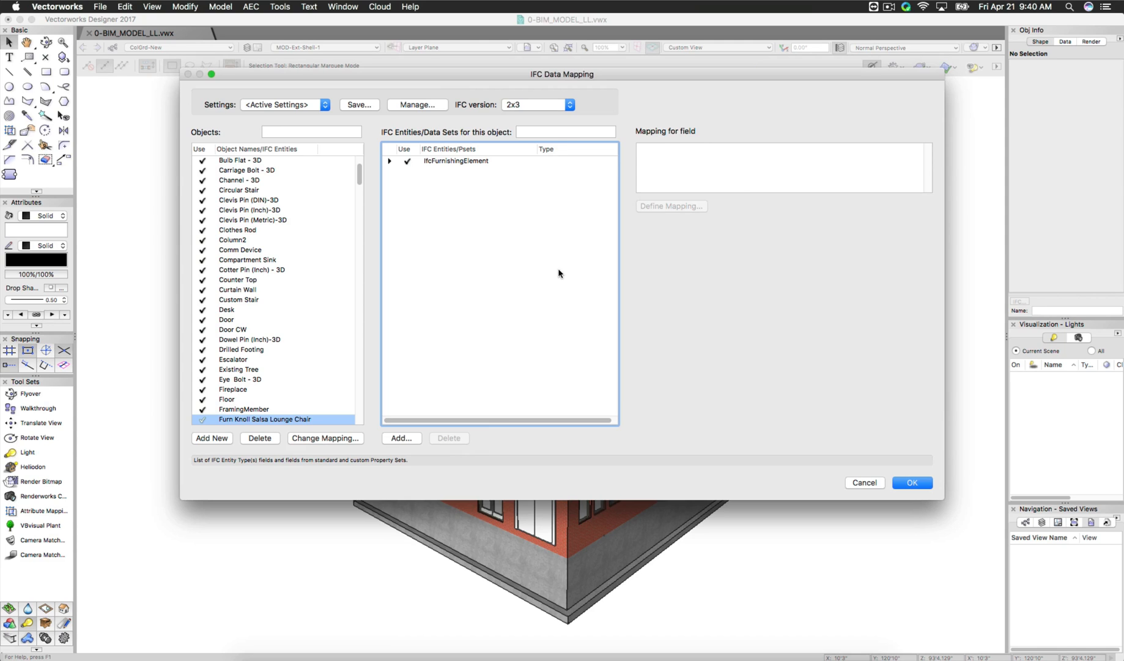
mouse_move(549, 282)
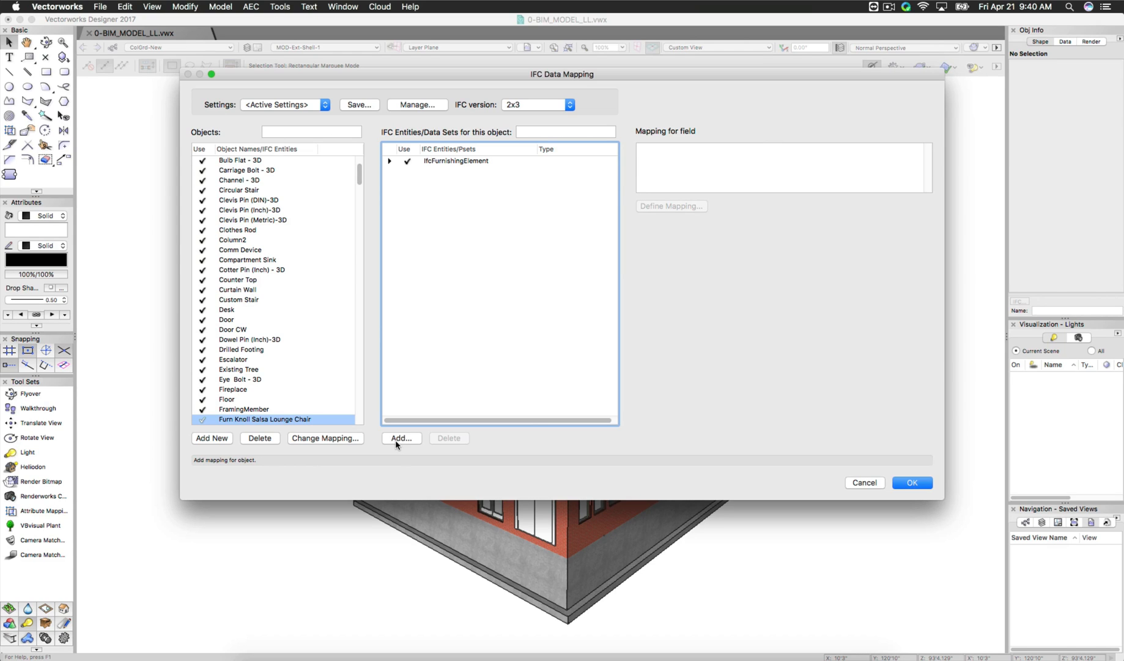
Step: Add Pset_ManufacturerTypeInformation to the chair, filtering property sets with 'manu'
click(400, 438)
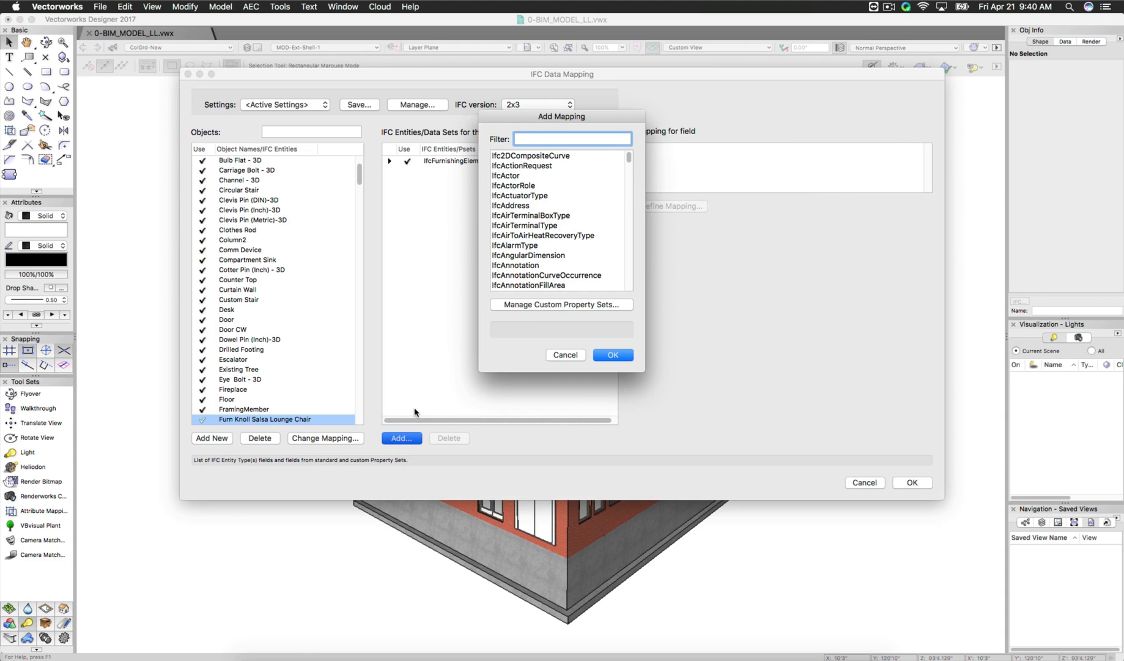
text(manu)
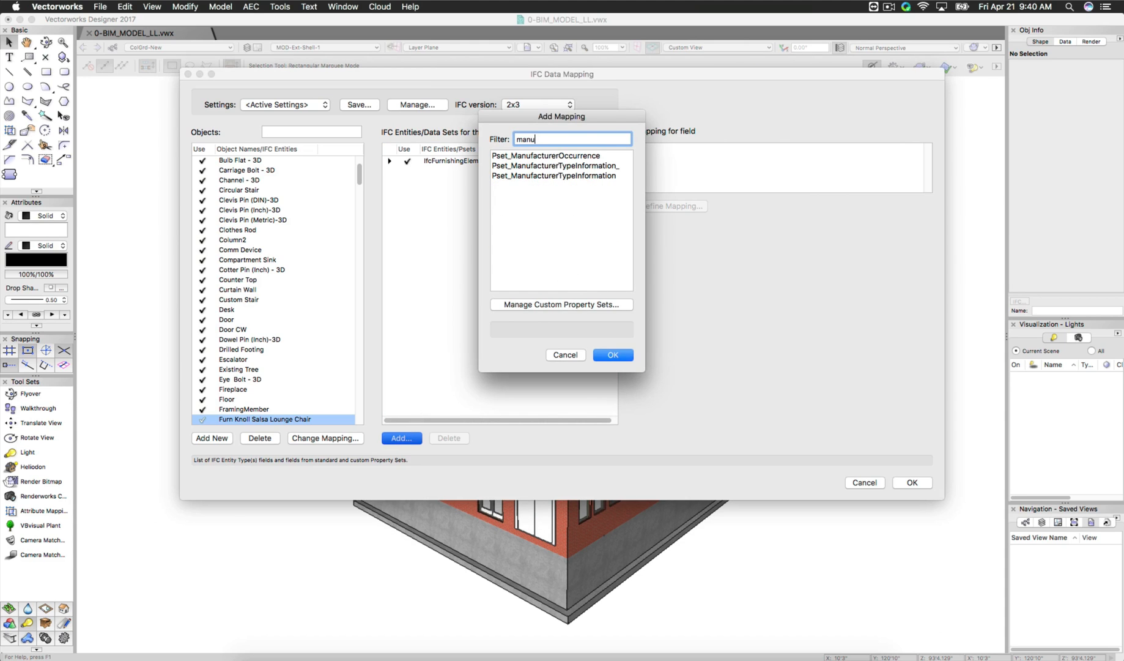
mouse_move(525, 190)
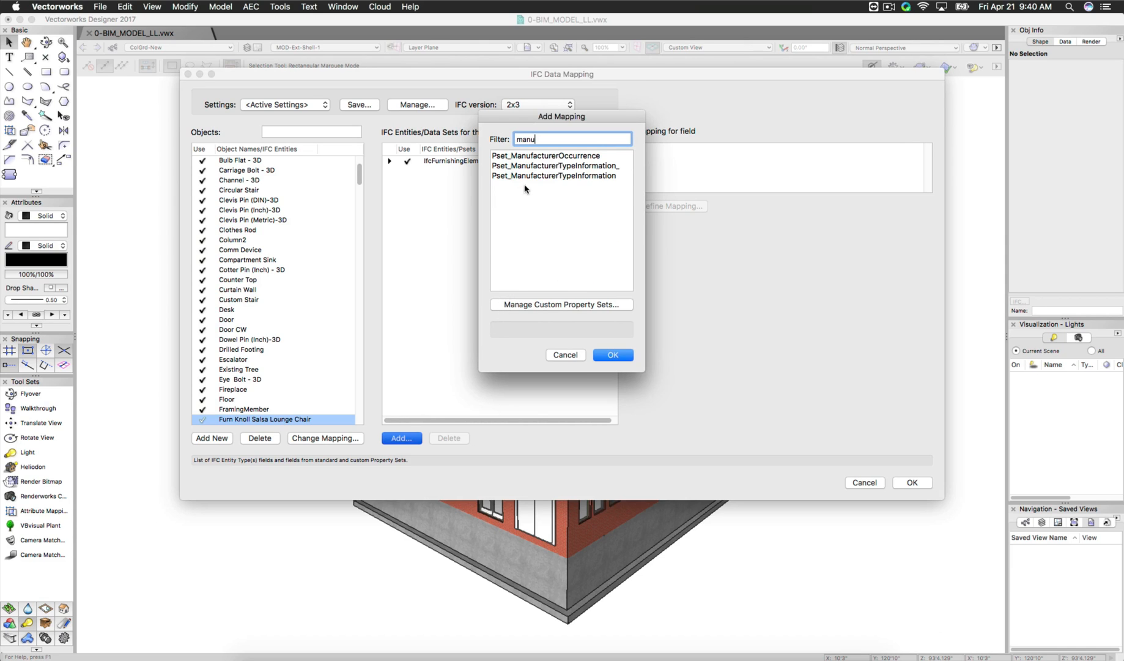
click(553, 176)
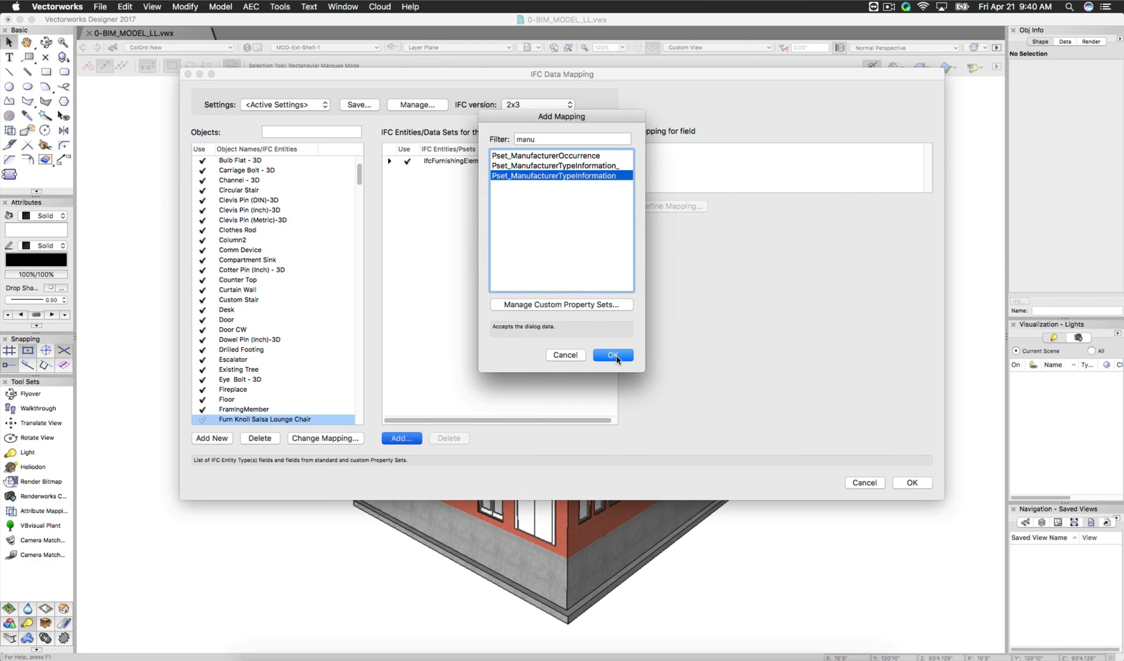
click(613, 355)
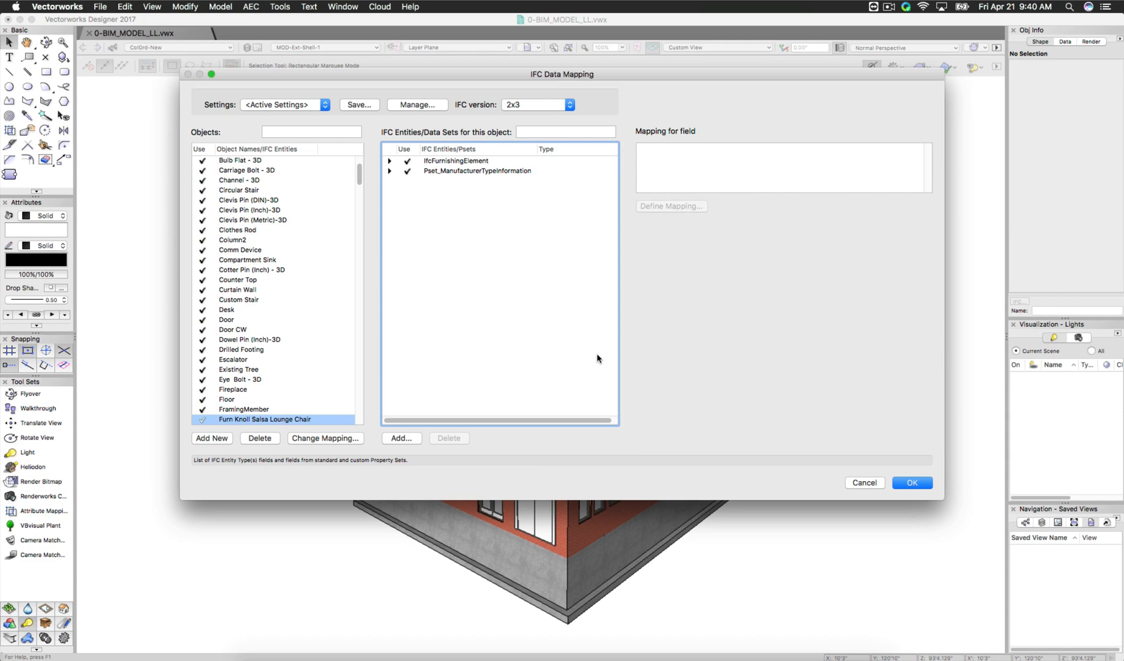
Step: Expand Pset_ManufacturerTypeInformation and select its Manufacturer property
click(477, 170)
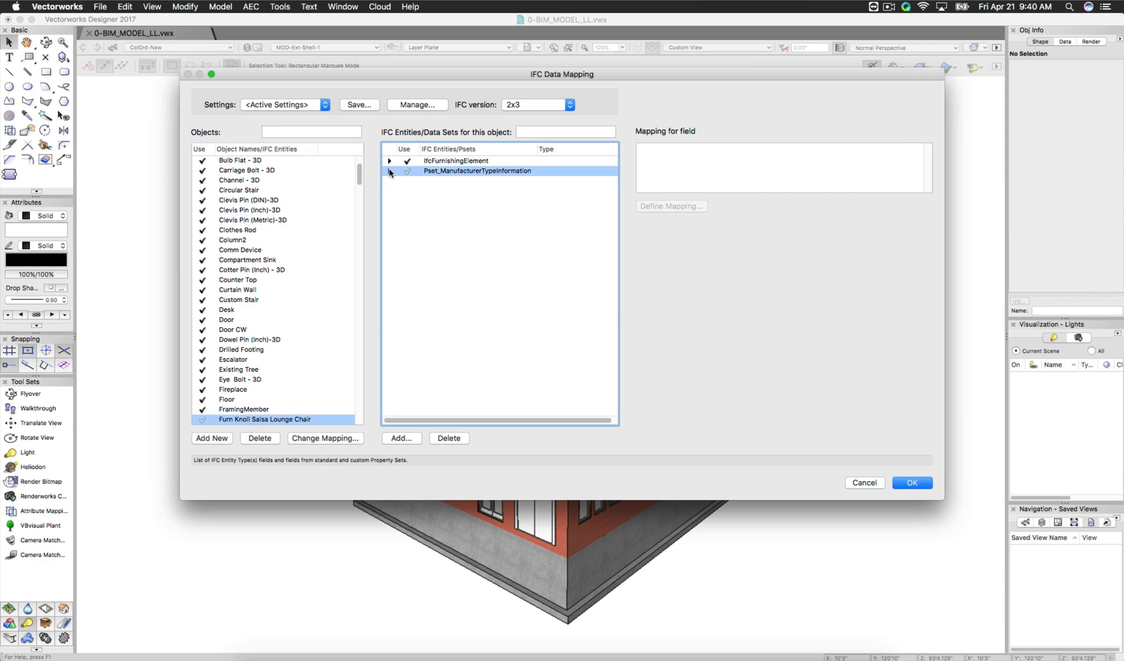
click(390, 170)
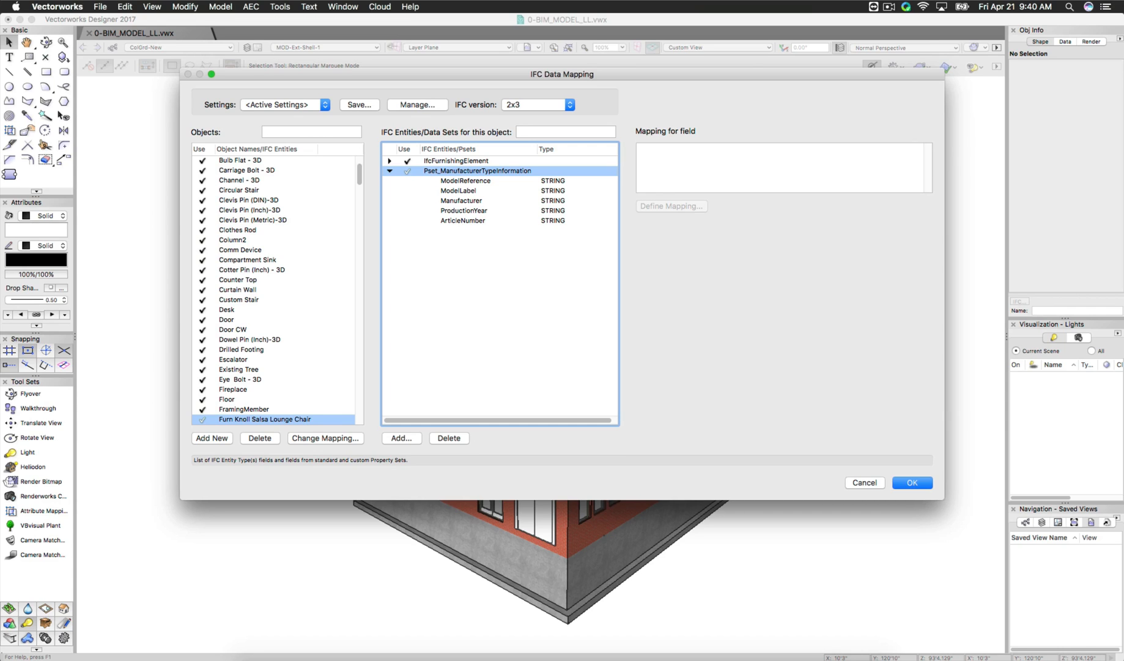
mouse_move(481, 205)
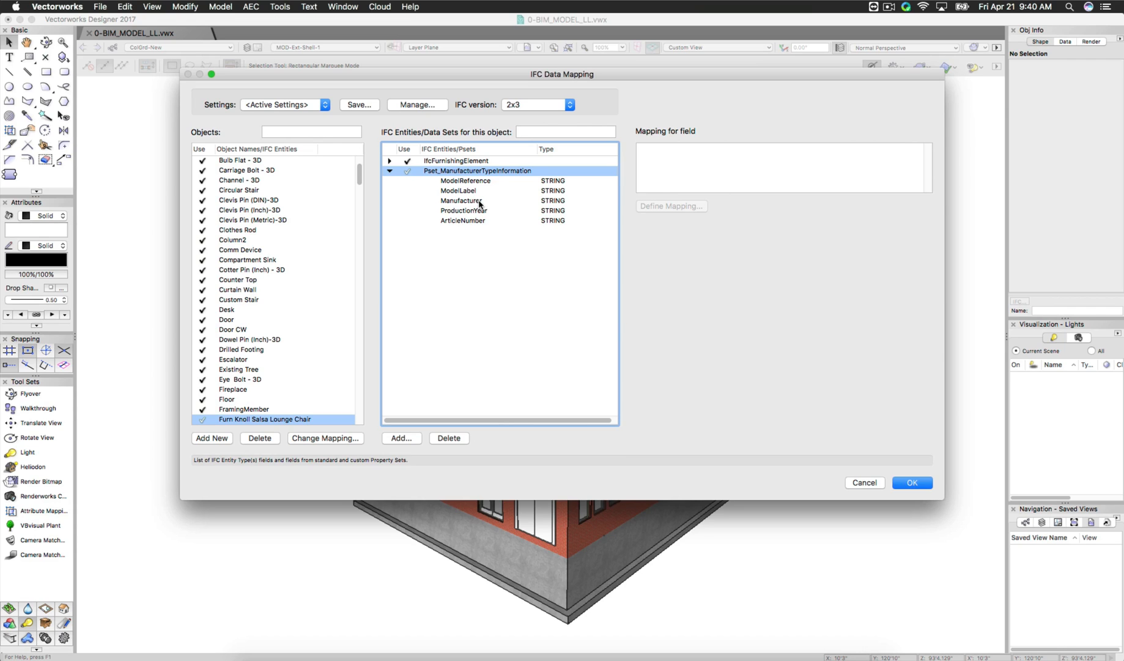
click(461, 200)
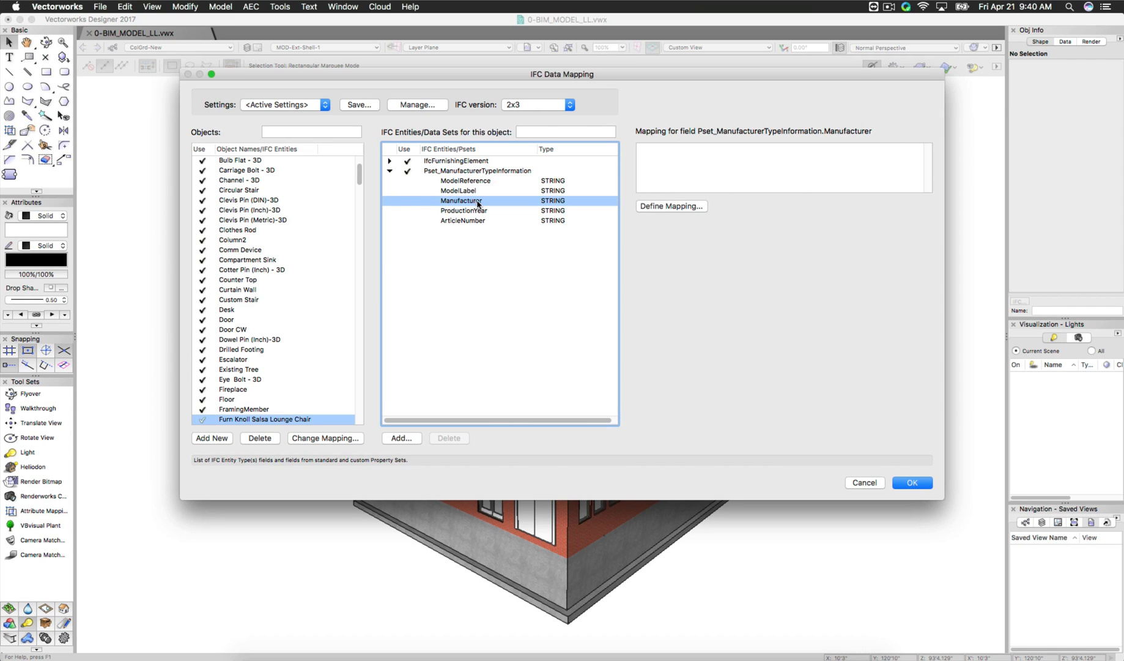
mouse_move(405, 207)
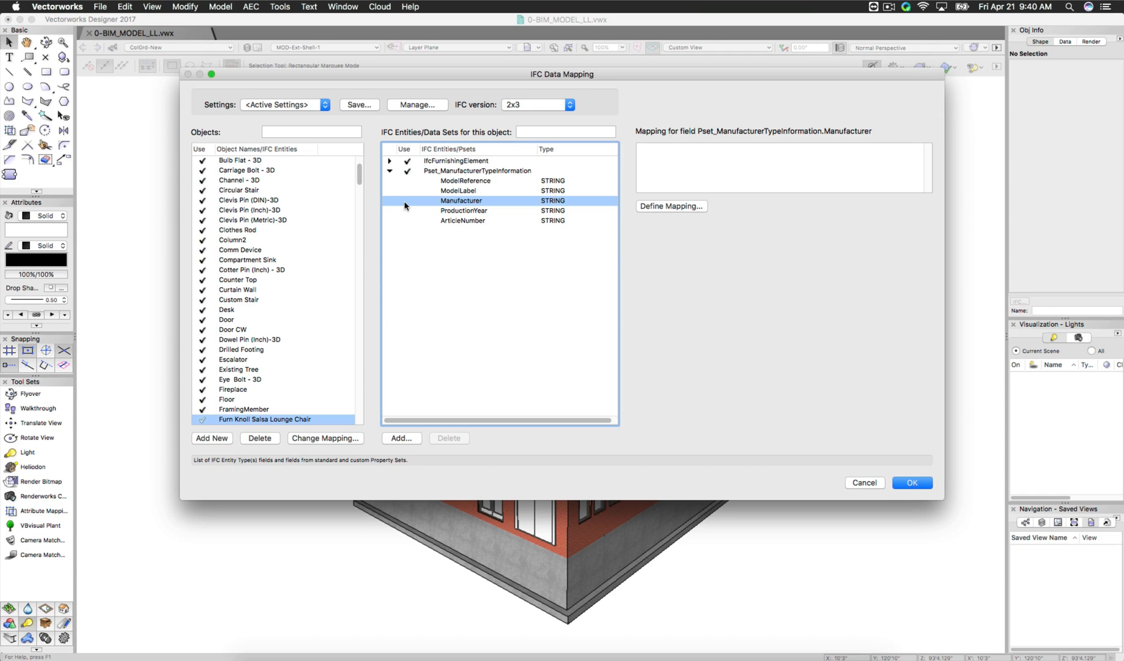
Step: Map Manufacturer to the Record Format value Furniture-Take-offs.Manufacturer
click(671, 206)
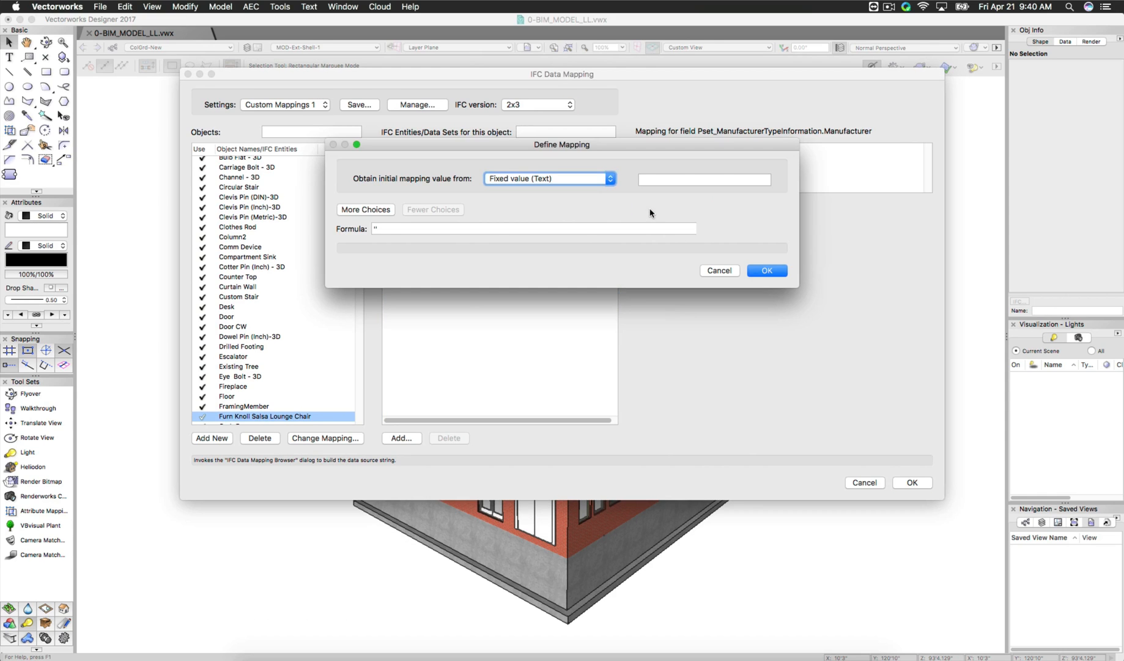
click(548, 179)
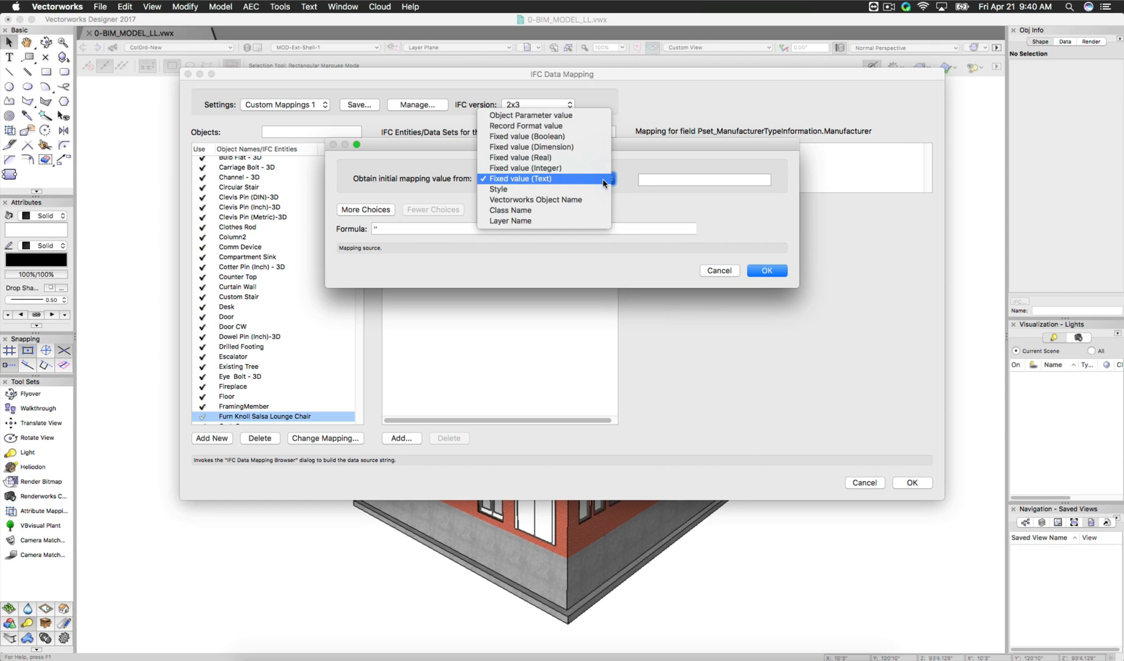
mouse_move(528, 136)
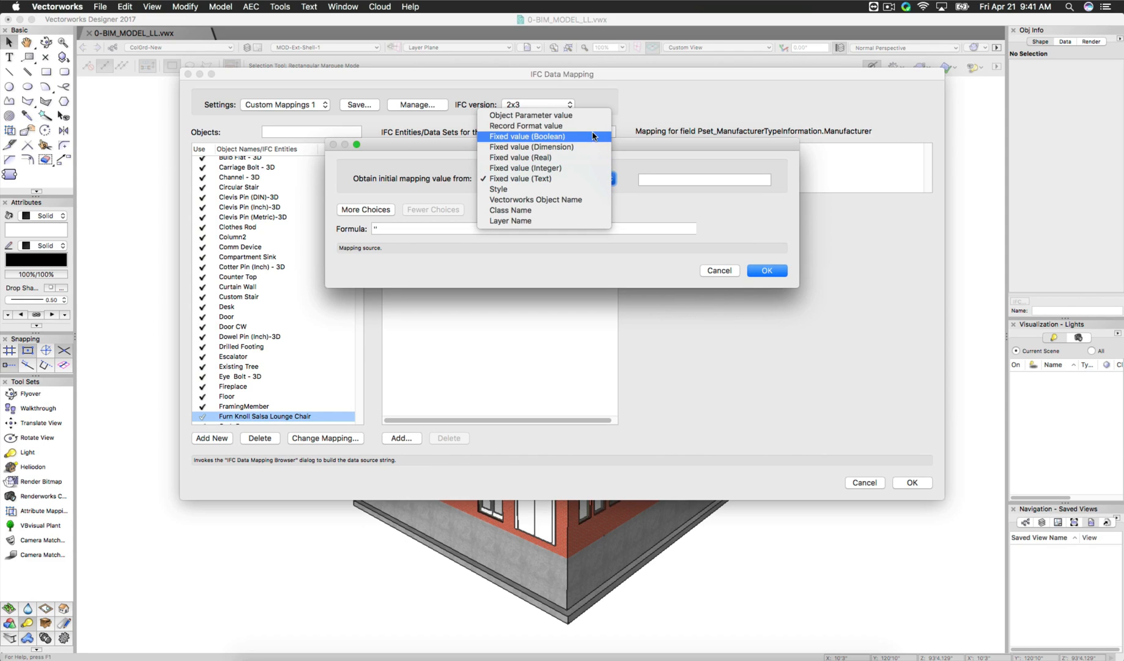
click(525, 126)
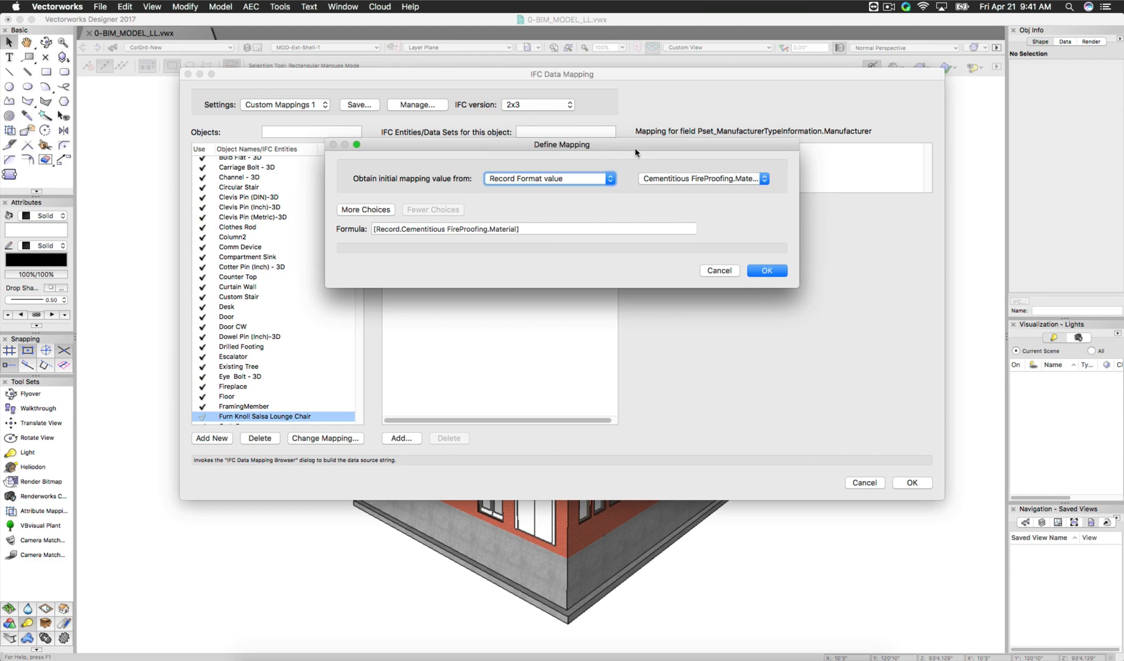
click(703, 178)
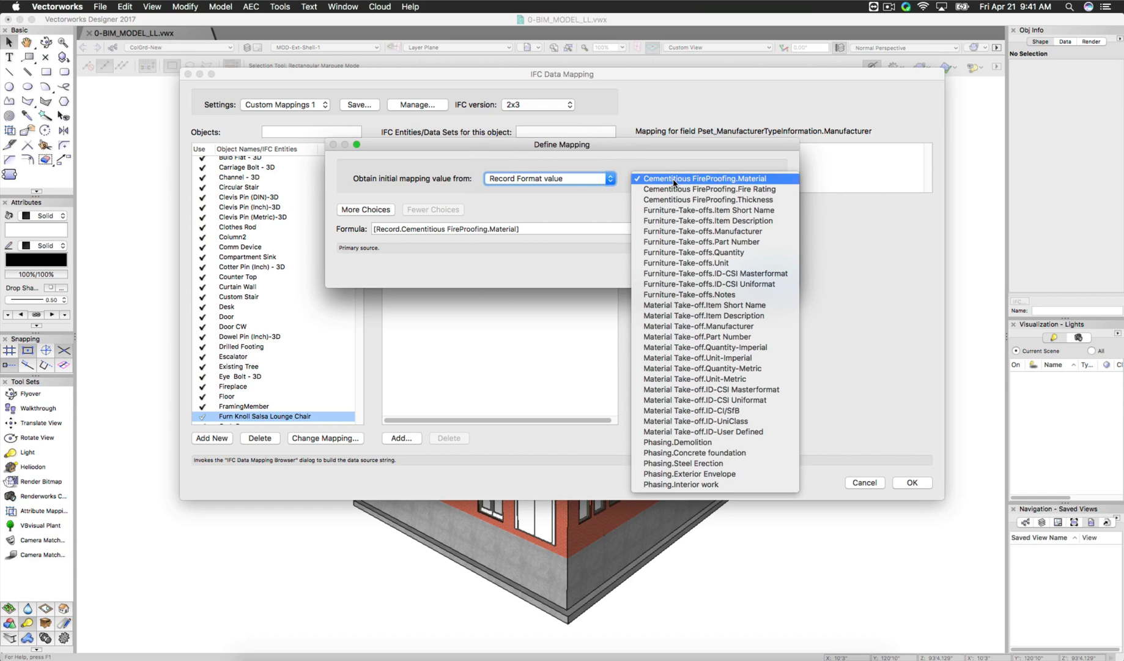
mouse_move(707, 209)
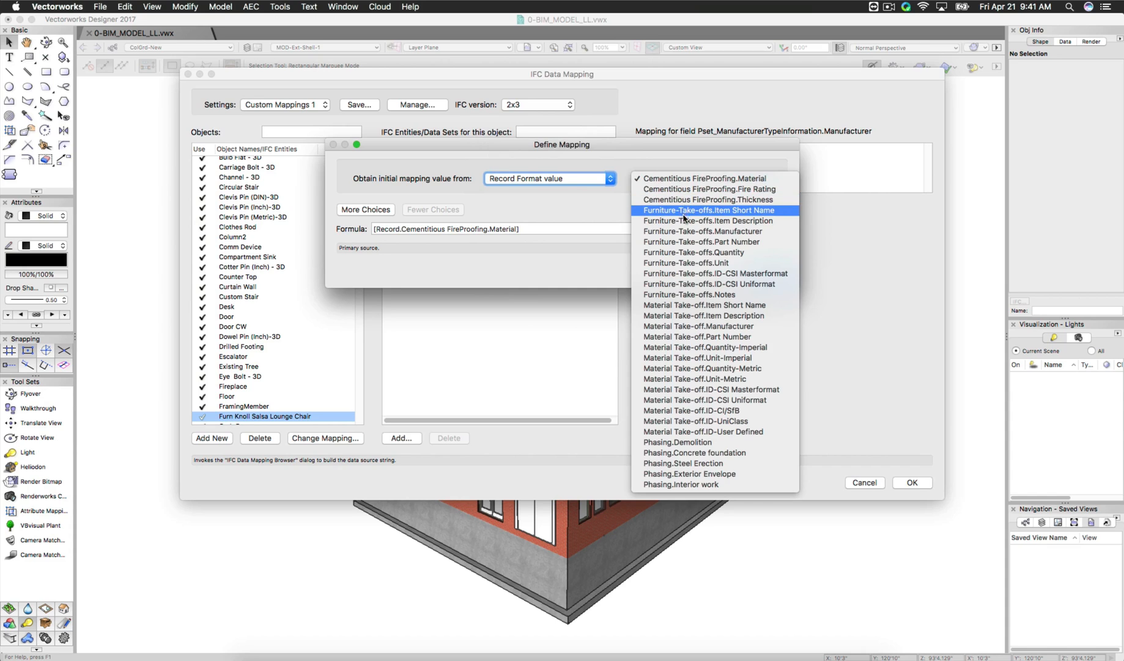
mouse_move(685, 237)
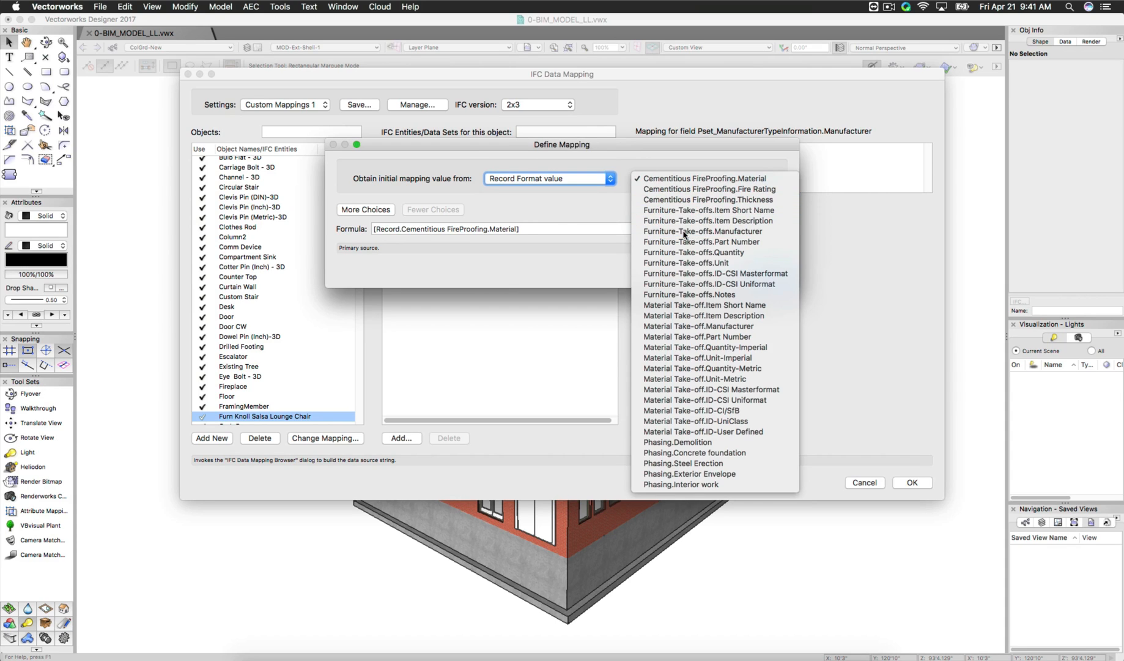
click(702, 231)
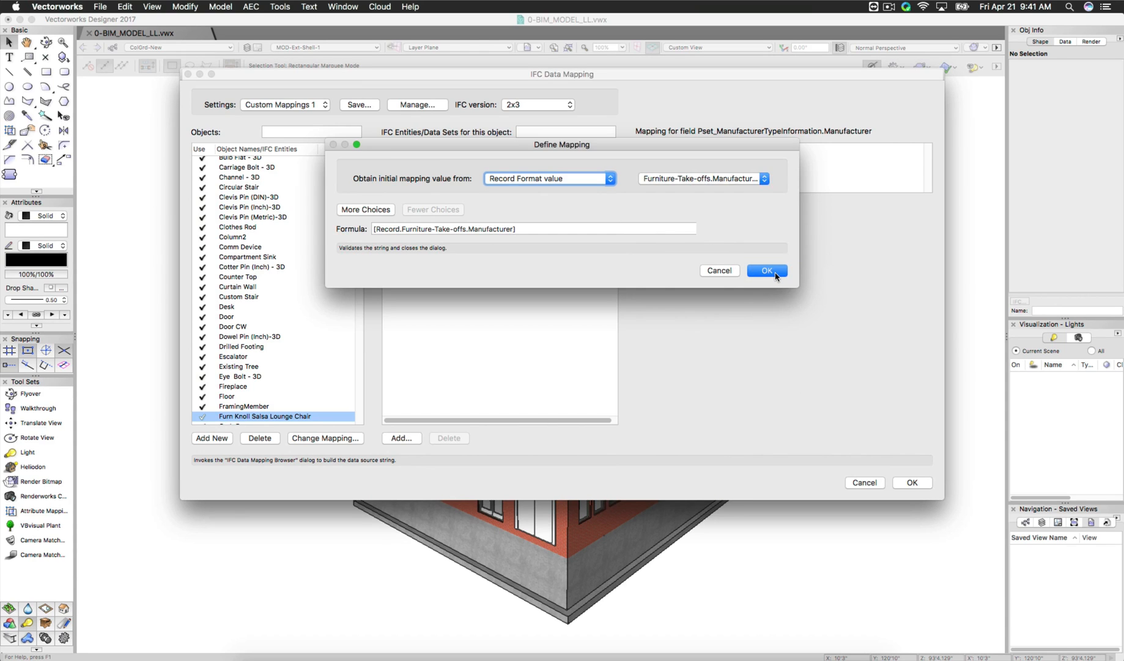
click(766, 271)
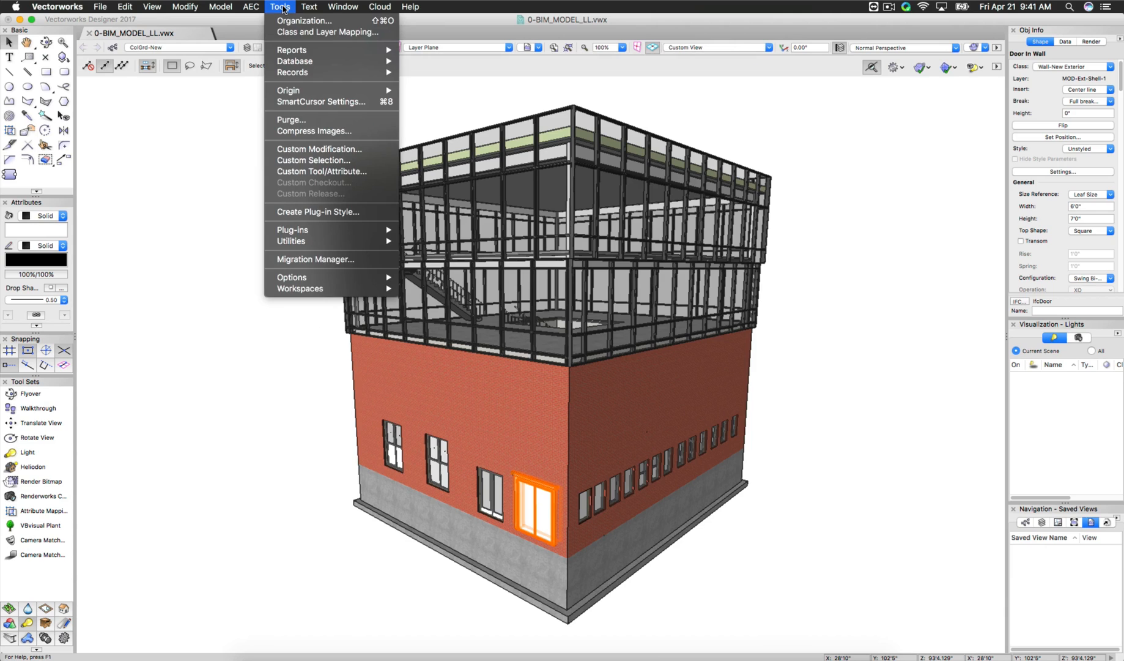
Step: Reopen IFC Data Mapping, filter objects by 'do', and expand Pset_DoorCommon
click(251, 7)
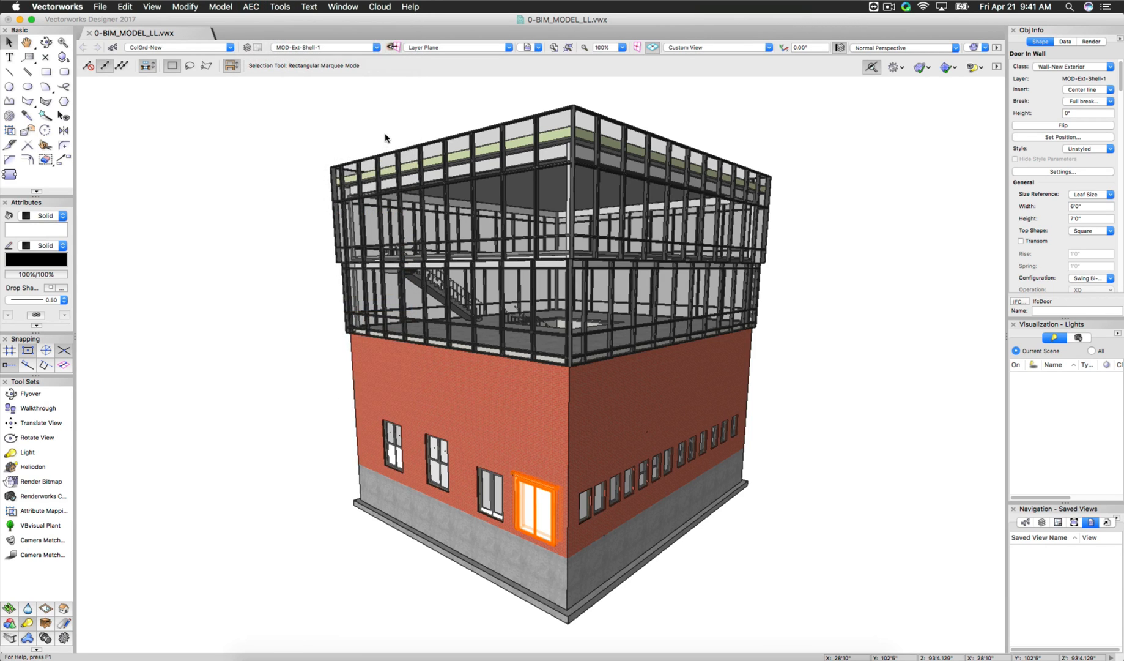
text(door)
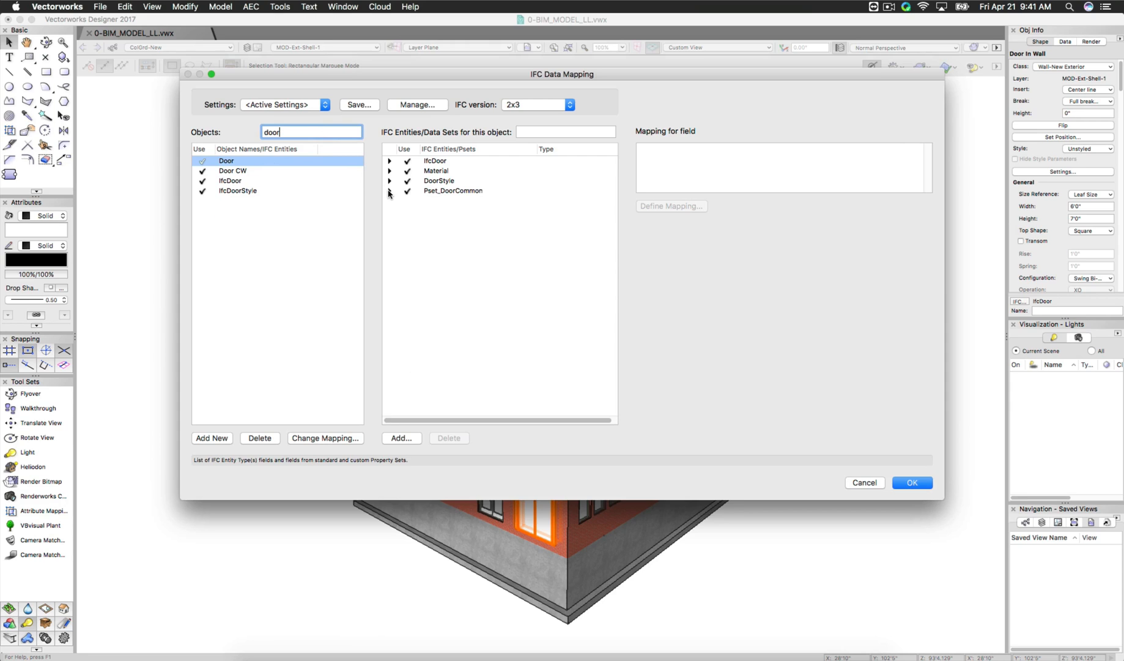
click(453, 191)
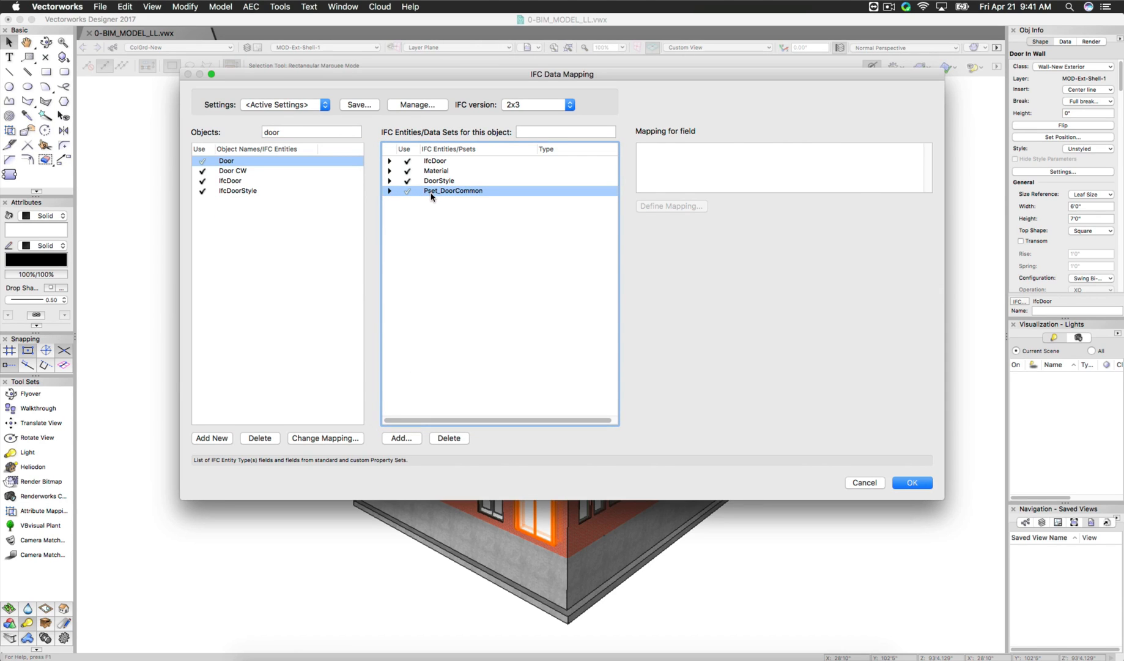
click(391, 191)
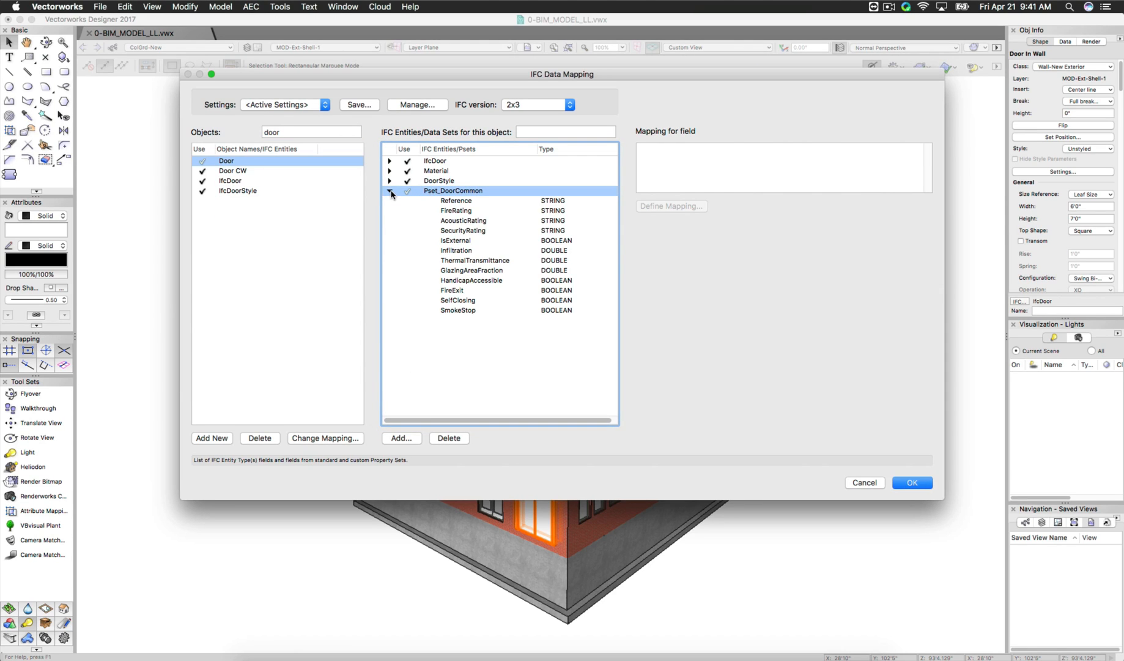